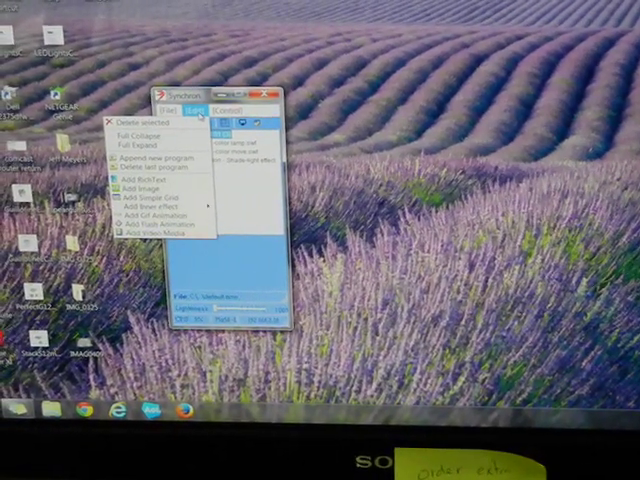
Choose Auto set from the Control menu to launch controller auto-detection.
left_click(206, 115)
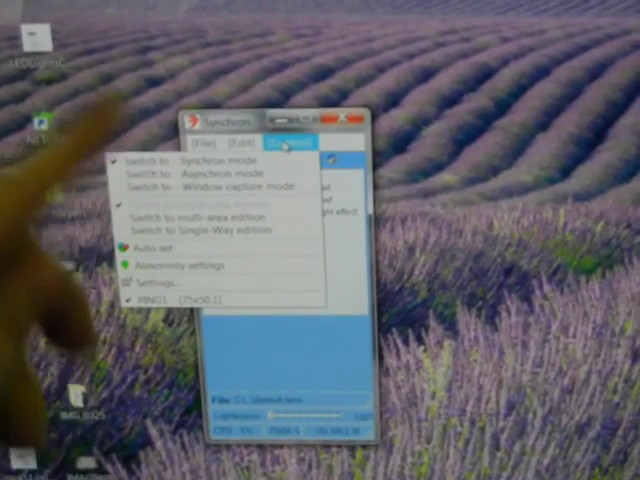
left_click(199, 152)
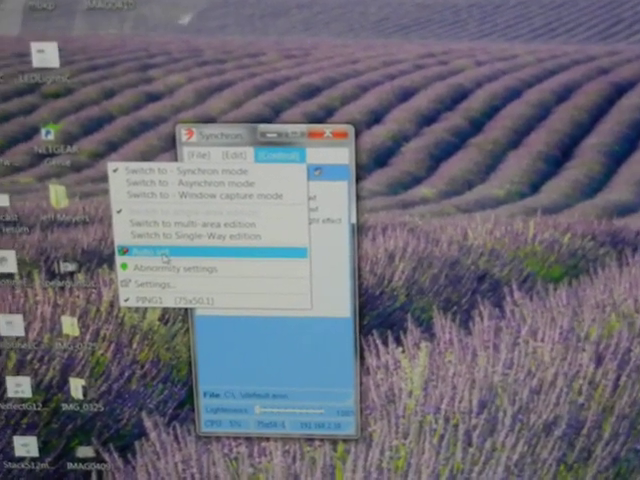
left_click(150, 247)
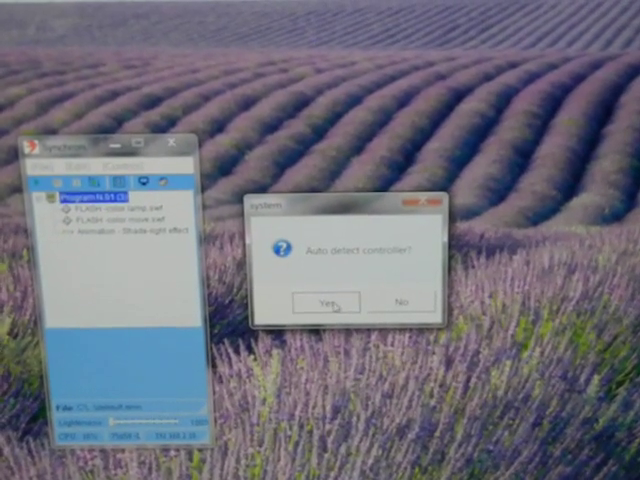
Confirm auto-detection and accept the detected 75x50 lighting controller.
left_click(325, 301)
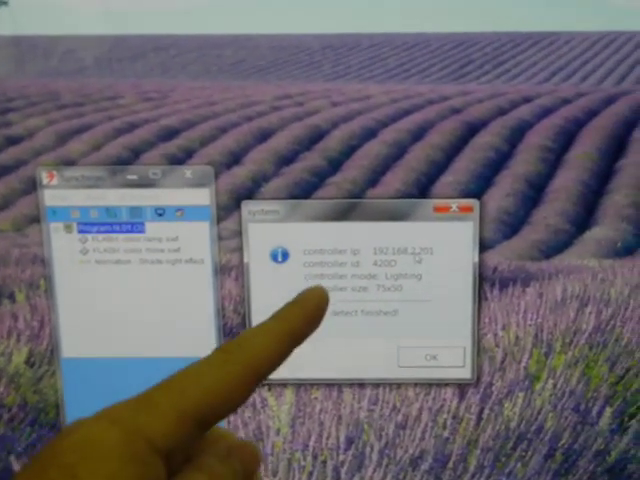
left_click(430, 357)
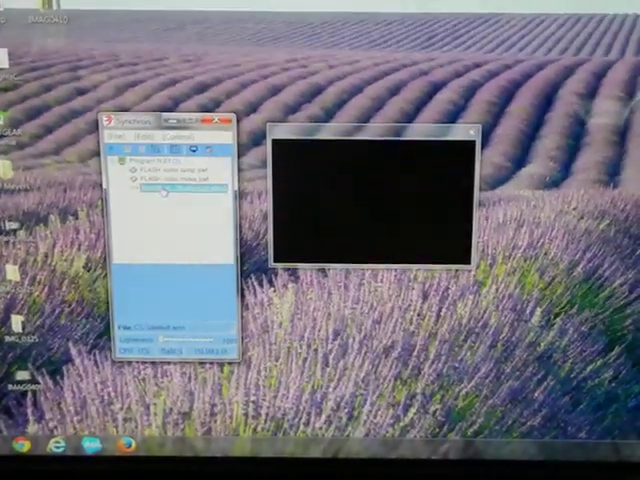
Delete the 'Animation - Shade right effect' item and confirm the deletion.
right_click(160, 190)
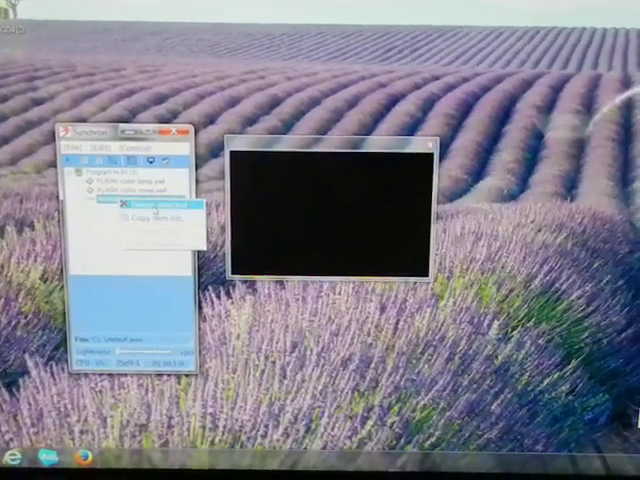
left_click(145, 203)
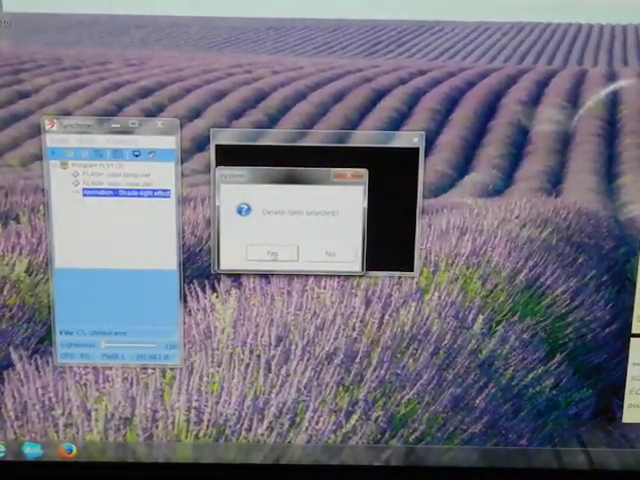
left_click(264, 249)
type("LED")
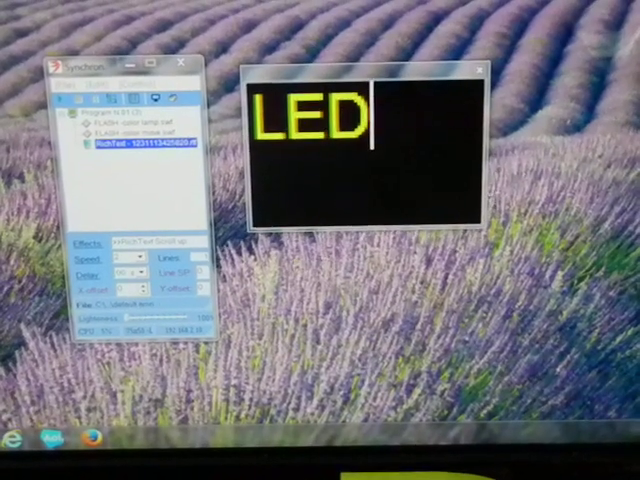
Type 'L' in the rich-text editor to start the LED text.
type("Lights")
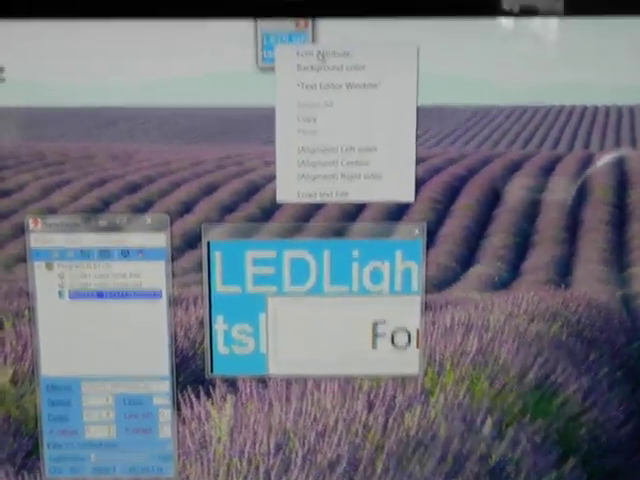
Set the rich text's font colour to Blue in Font attribute.
left_click(320, 50)
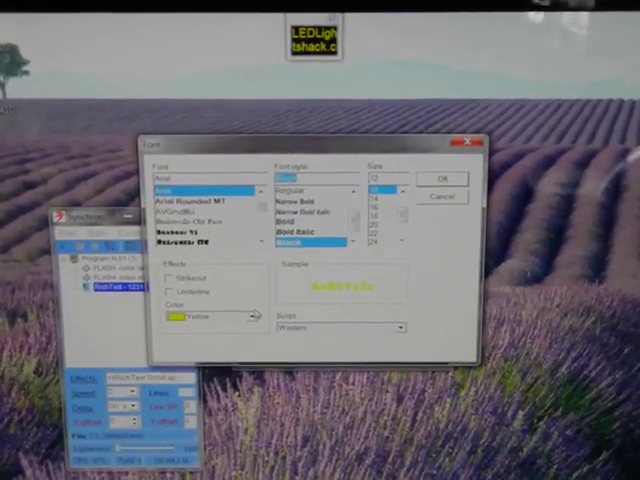
left_click(241, 287)
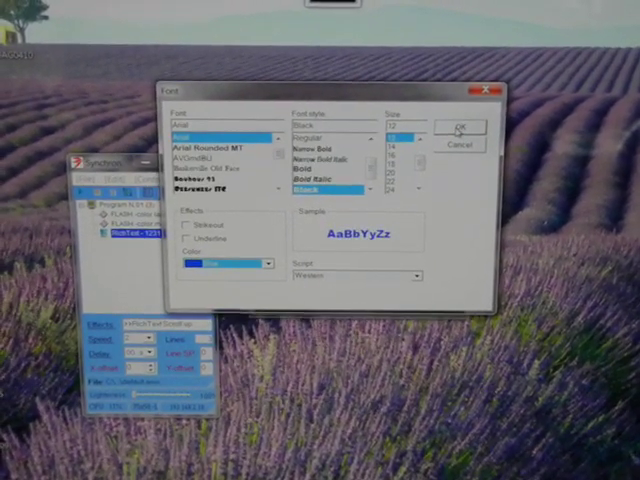
left_click(457, 127)
type("This is a t")
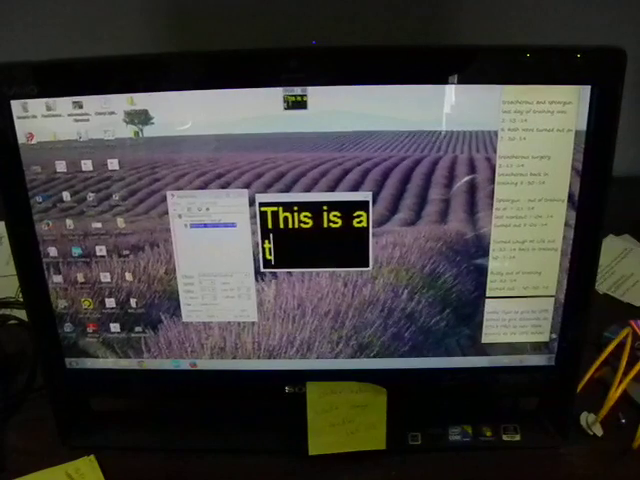
Type 'est' to complete the yellow message 'This is a test'.
type("est")
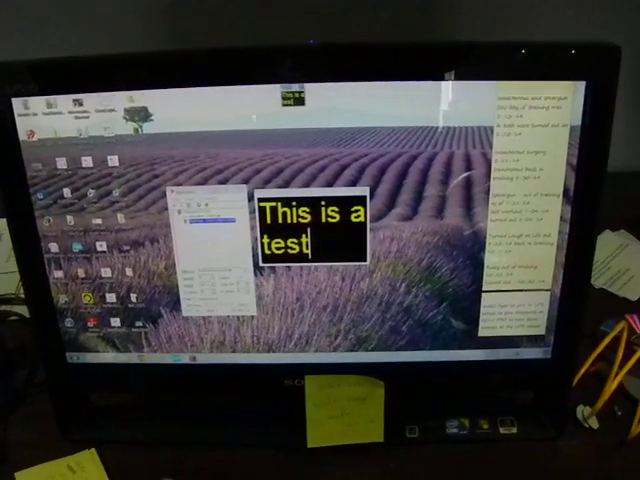